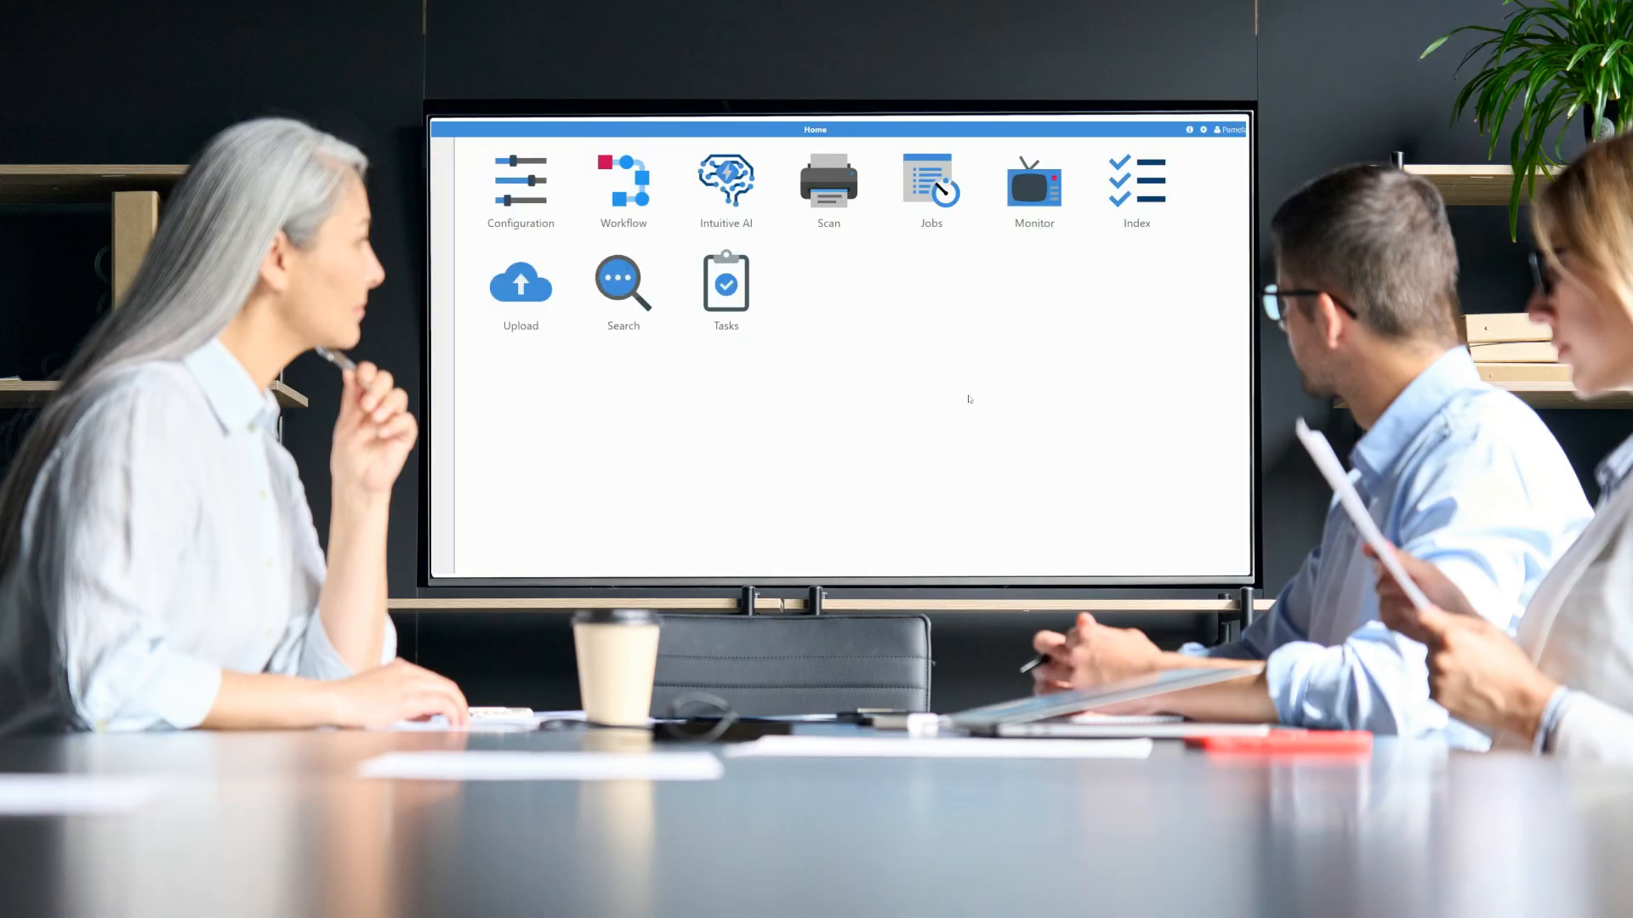
# Step: Show the second Greens invoice (GFS Inv 879478) page 1 in the Intuitive AI viewer
pyautogui.click(724, 177)
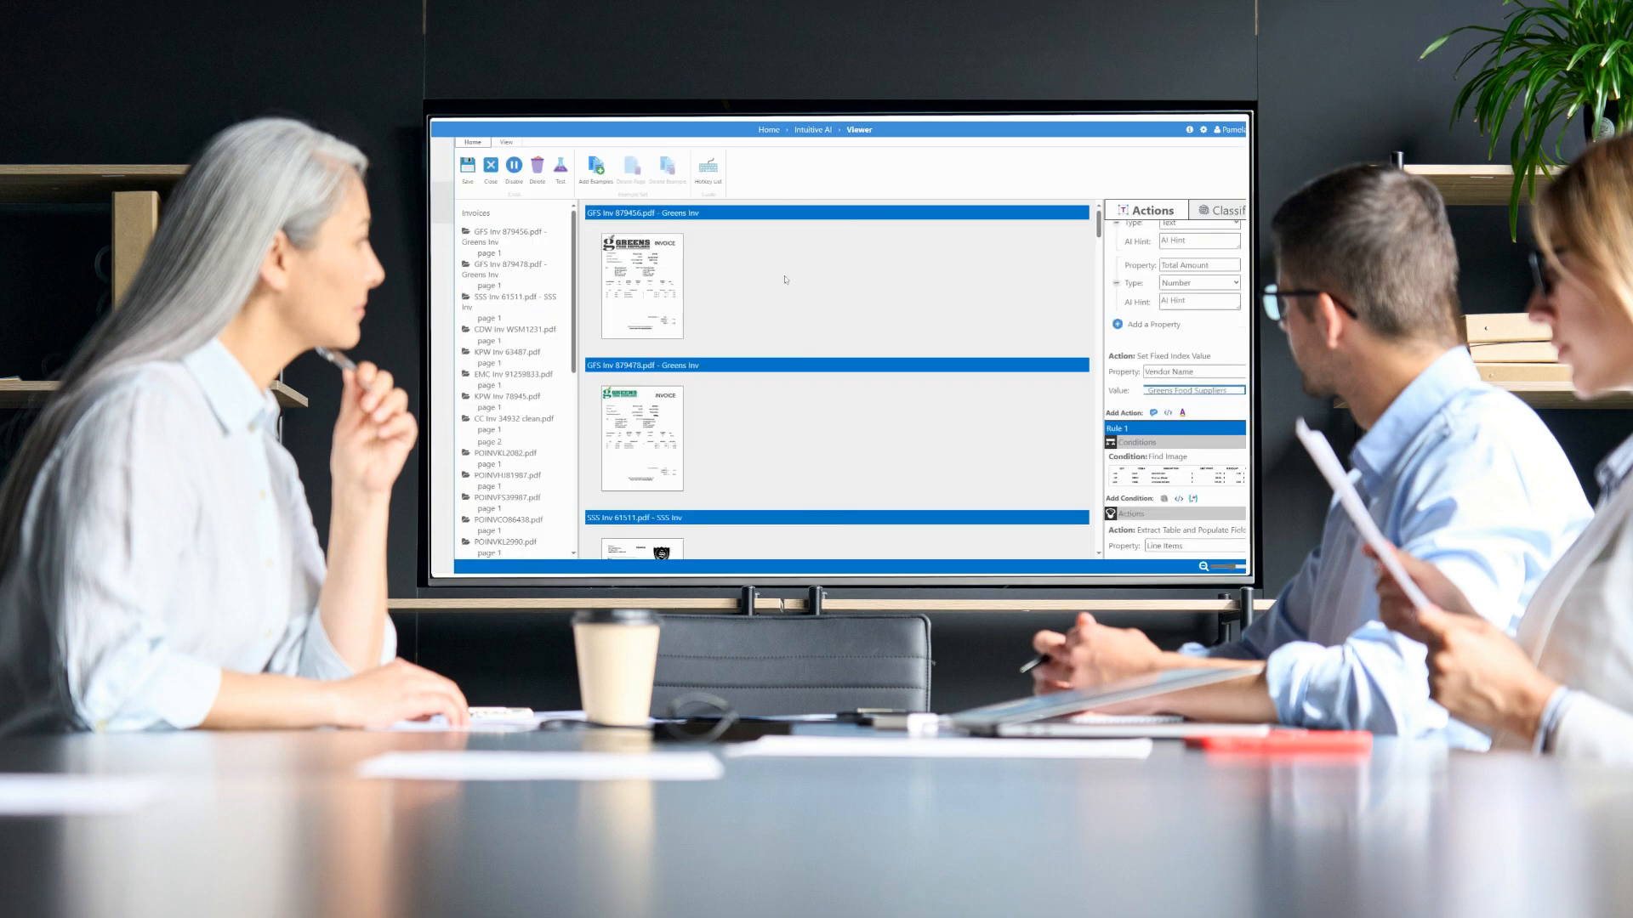
pyautogui.click(505, 268)
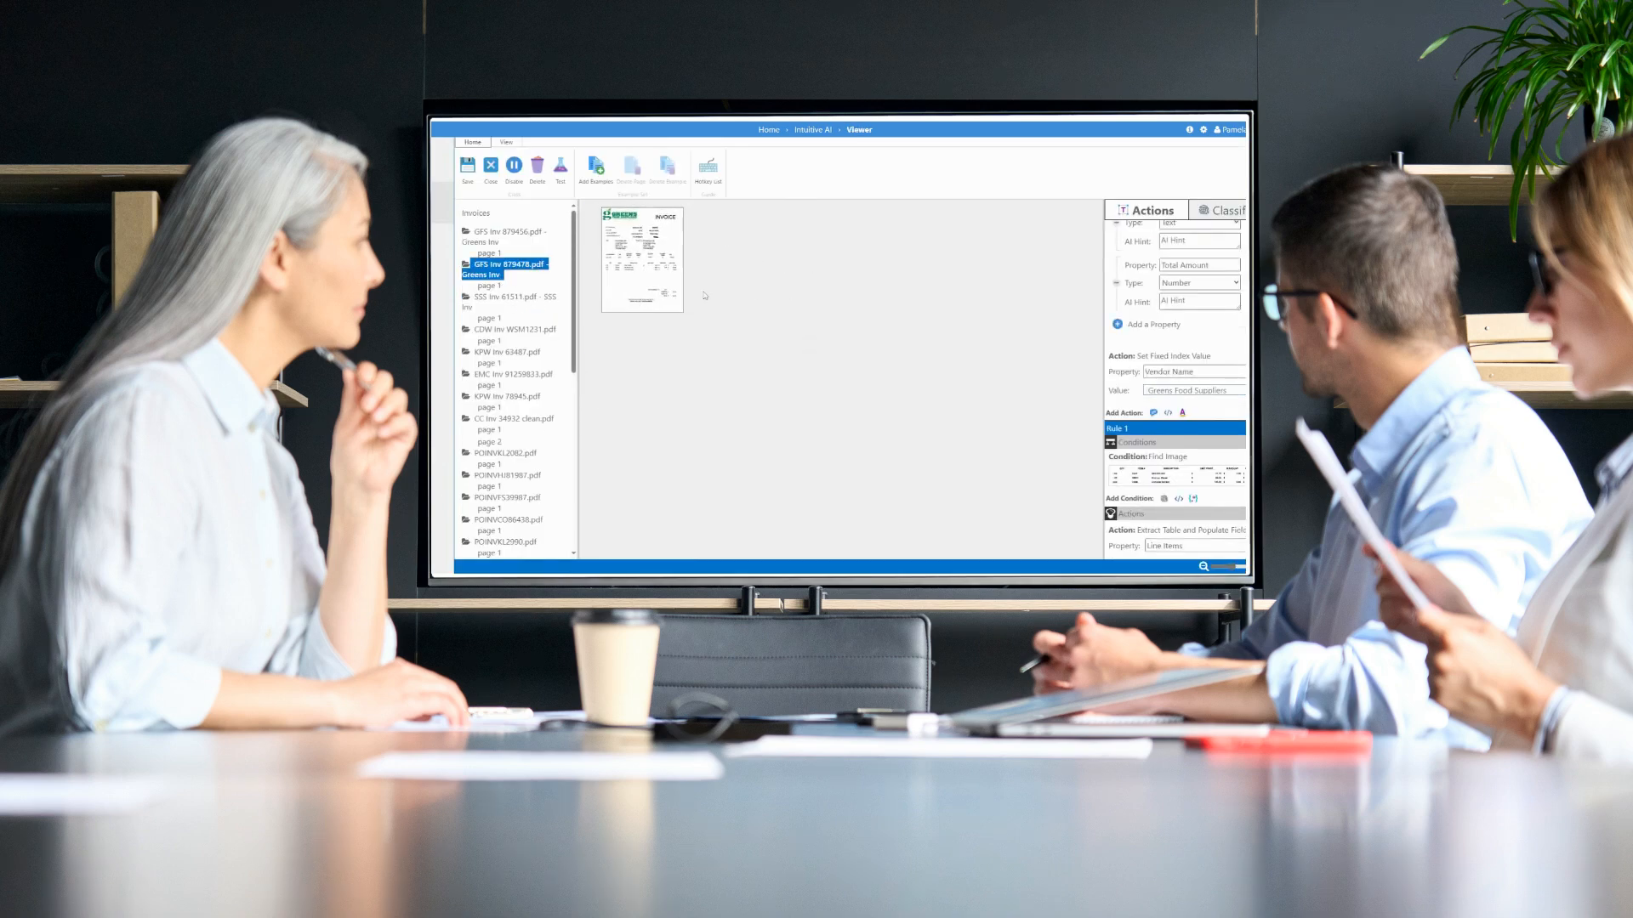
pyautogui.click(488, 286)
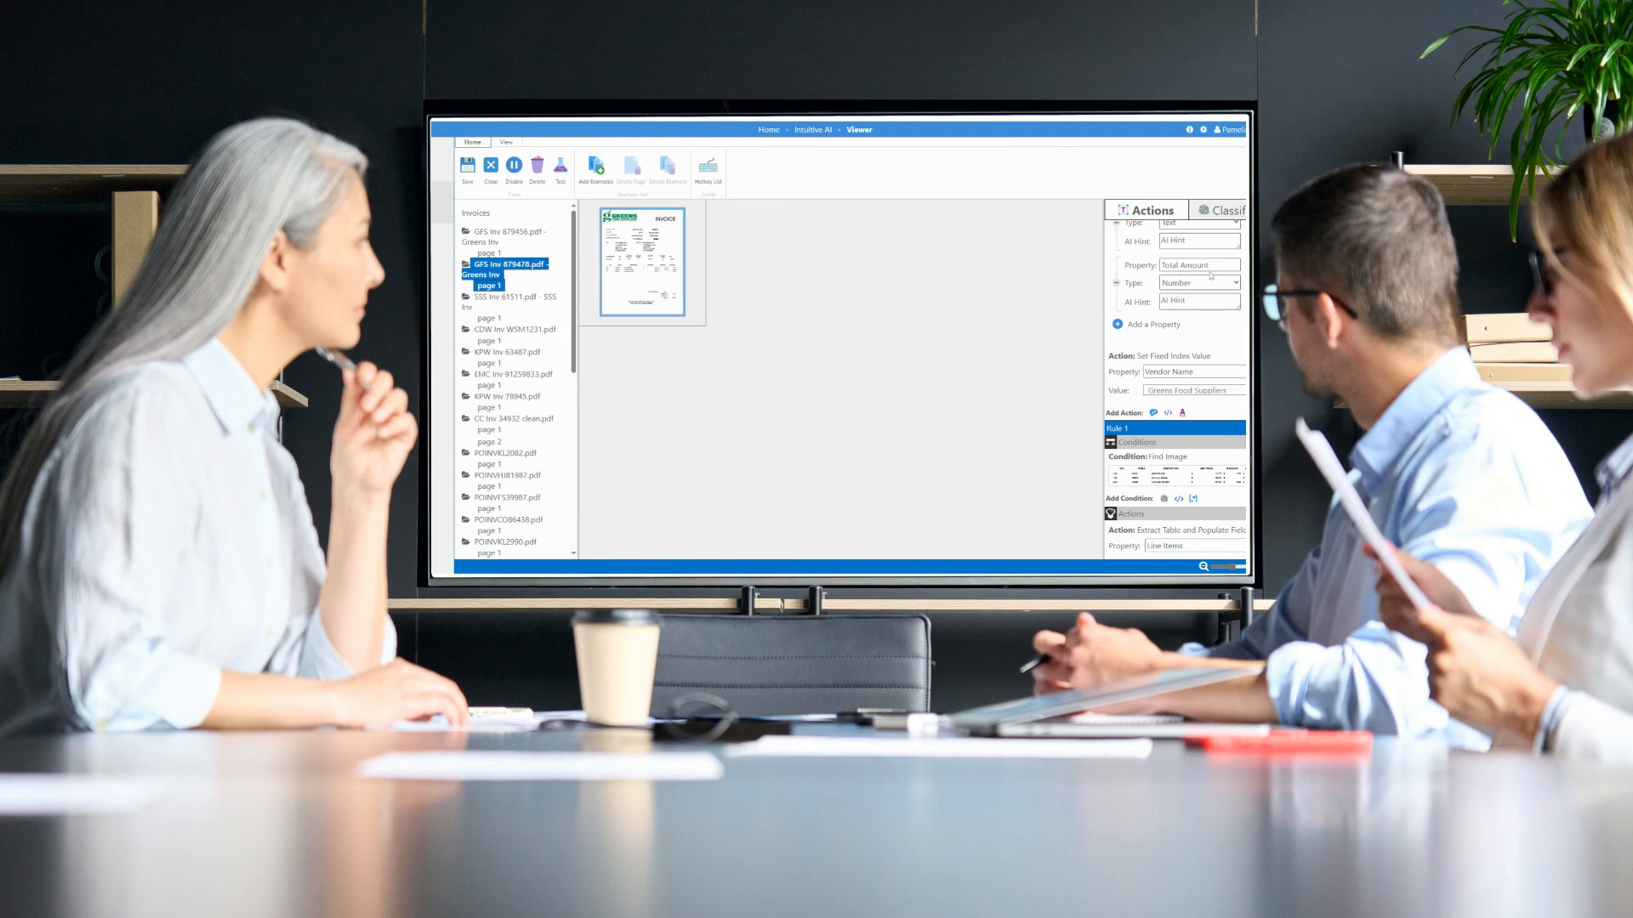
# Step: Review the classification refiners, then the extraction properties and rules for the invoice class
pyautogui.click(1221, 209)
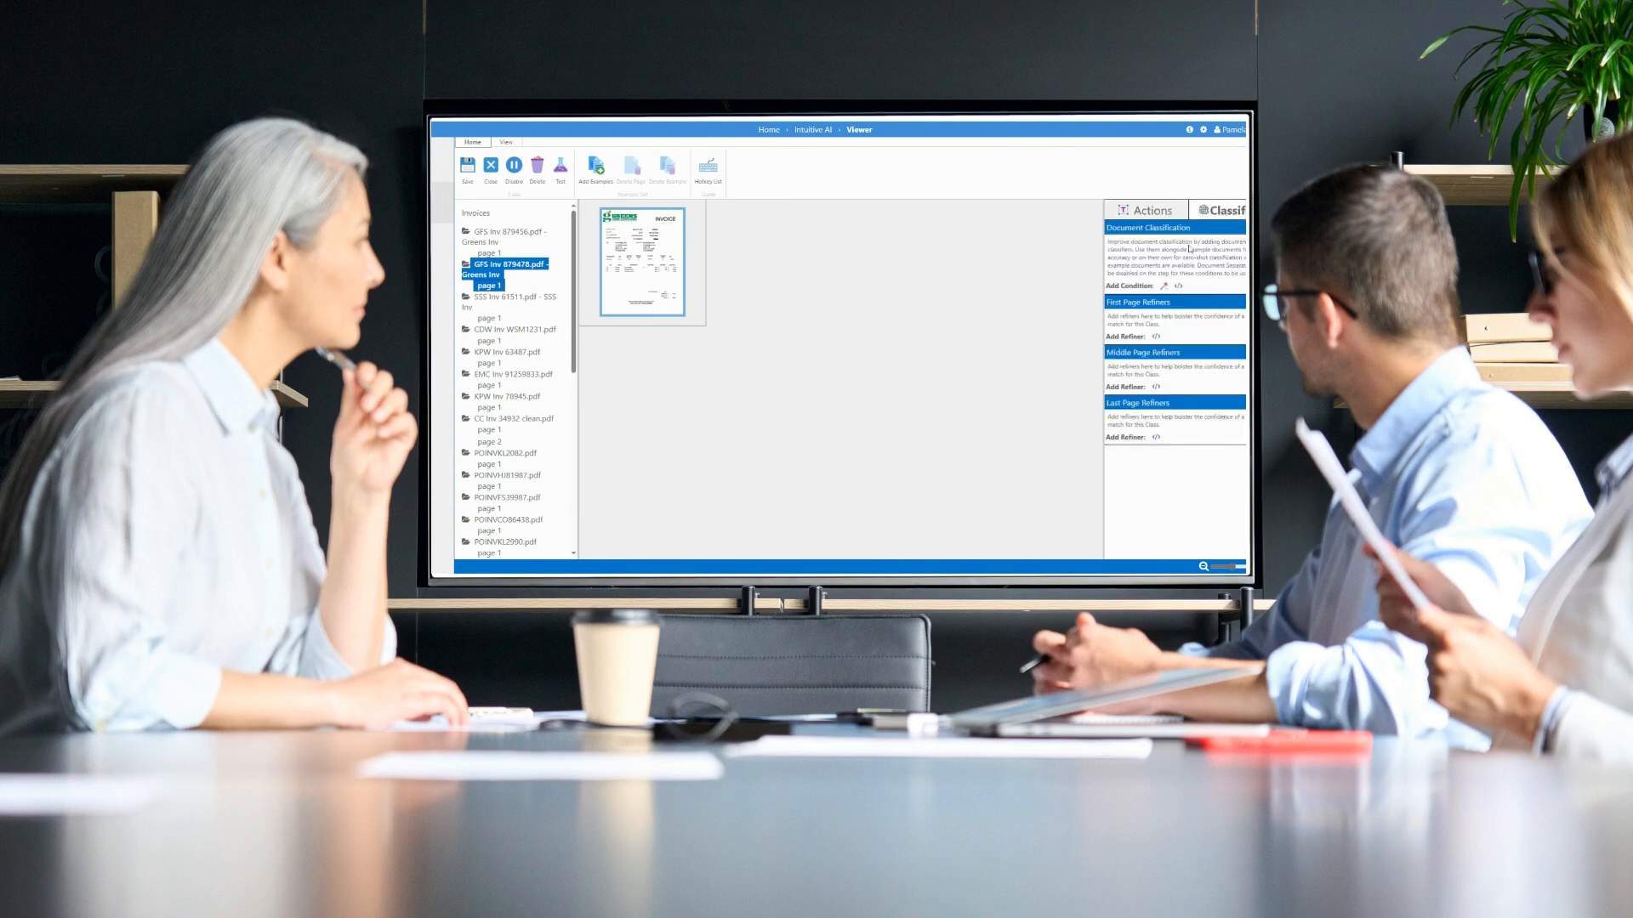
pyautogui.click(1145, 209)
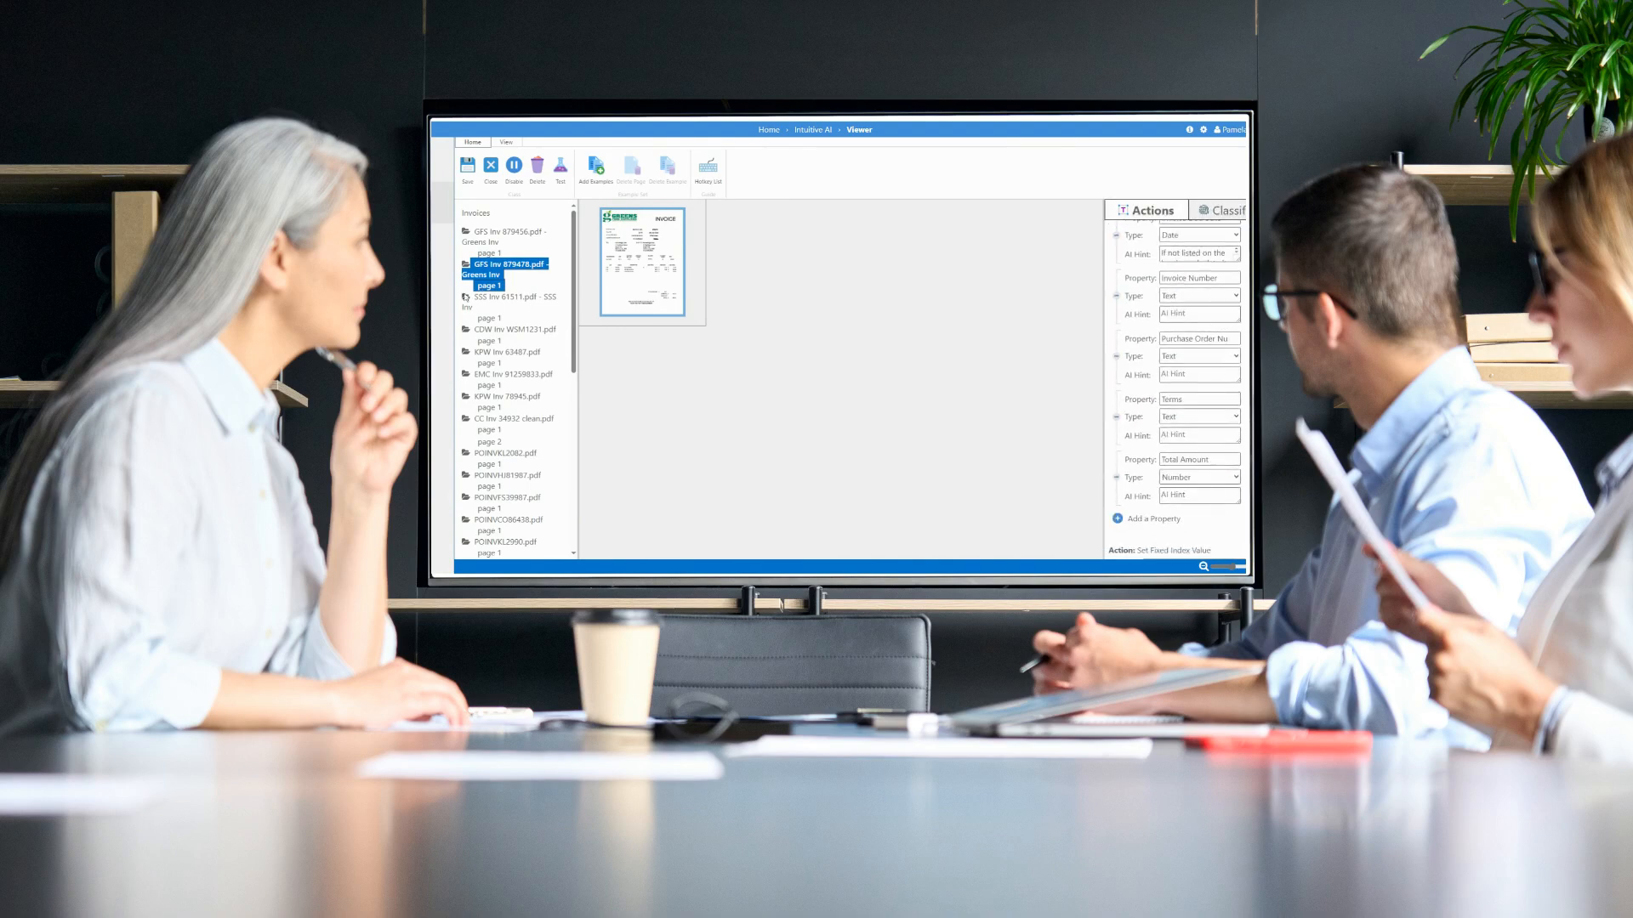
pyautogui.click(510, 329)
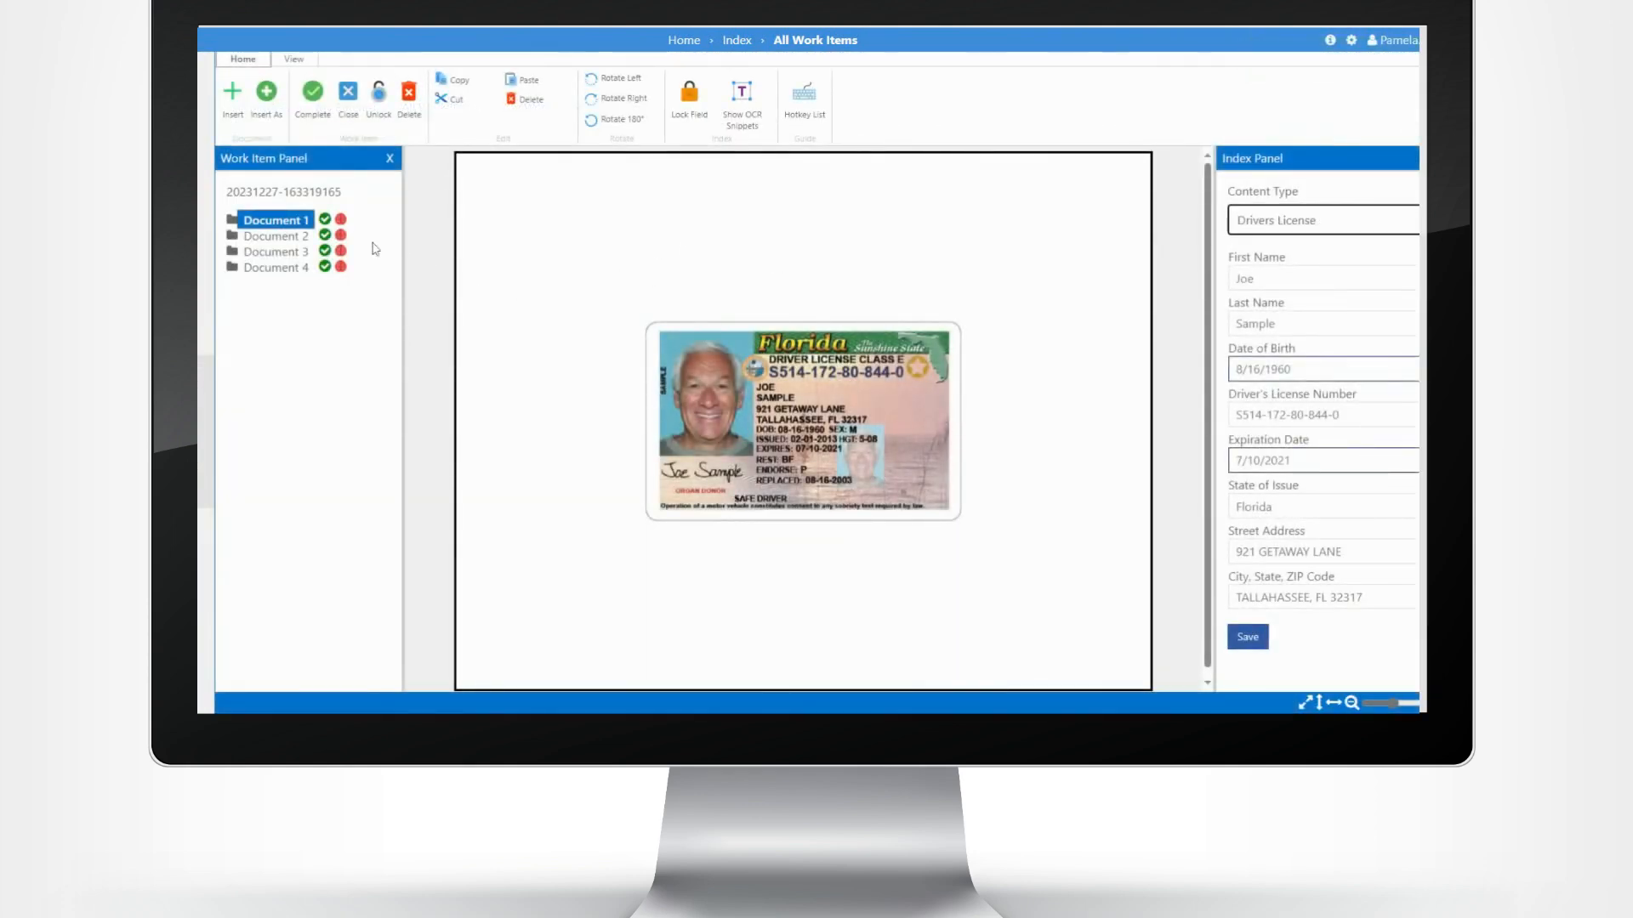
# Step: Load Document 2, the W-9 form, with its extracted company and taxpayer fields
pyautogui.click(276, 235)
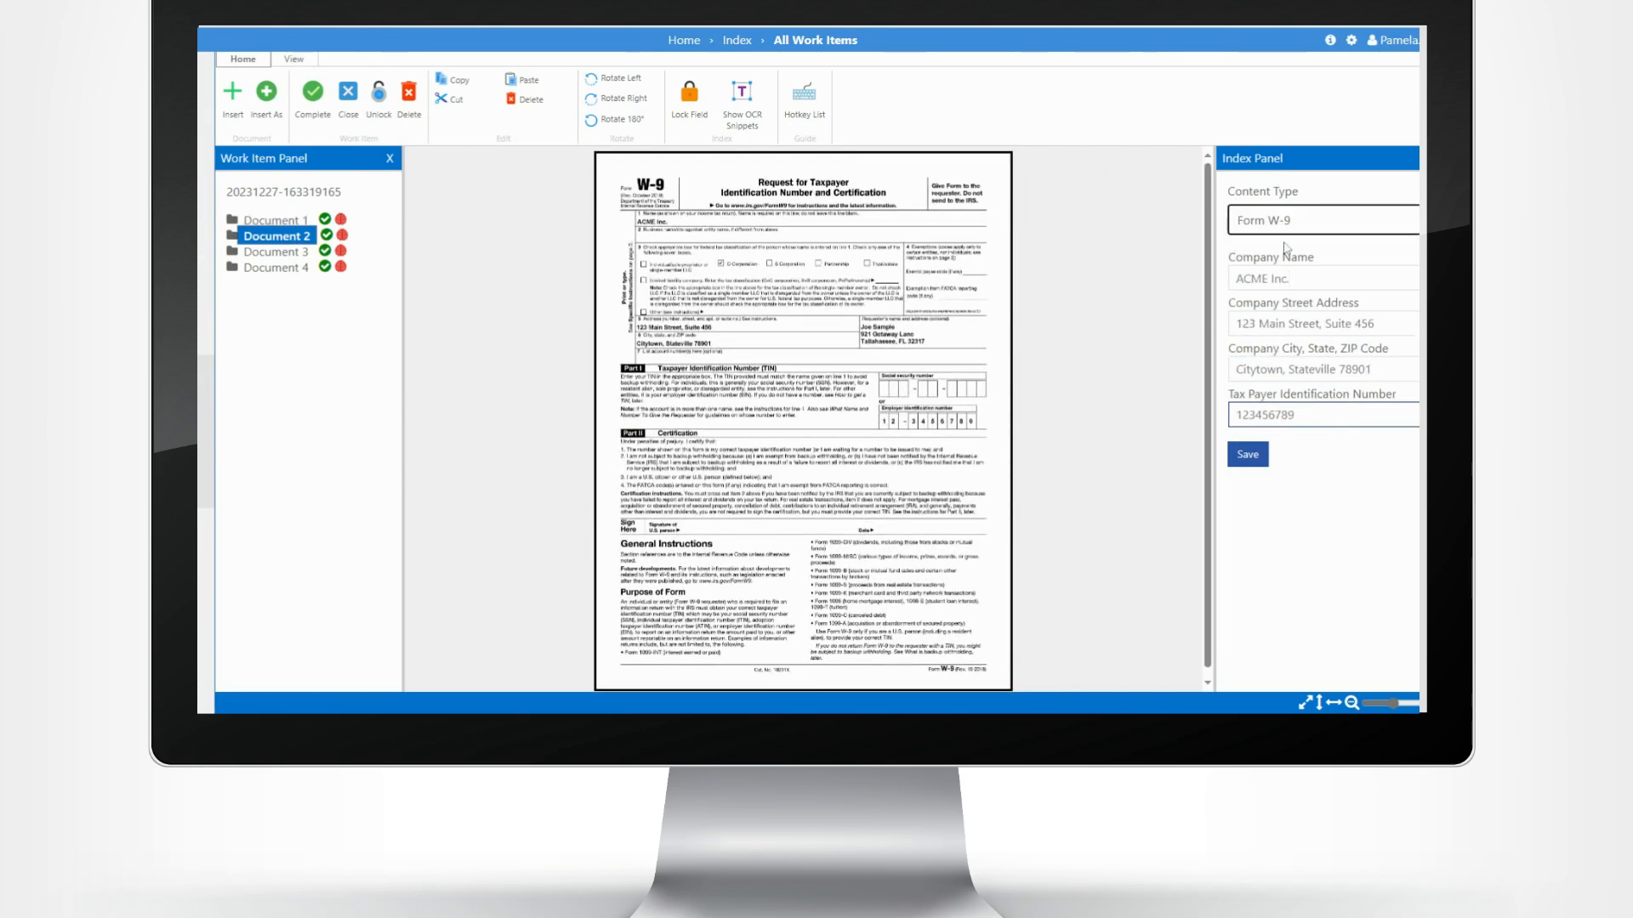
pyautogui.click(275, 251)
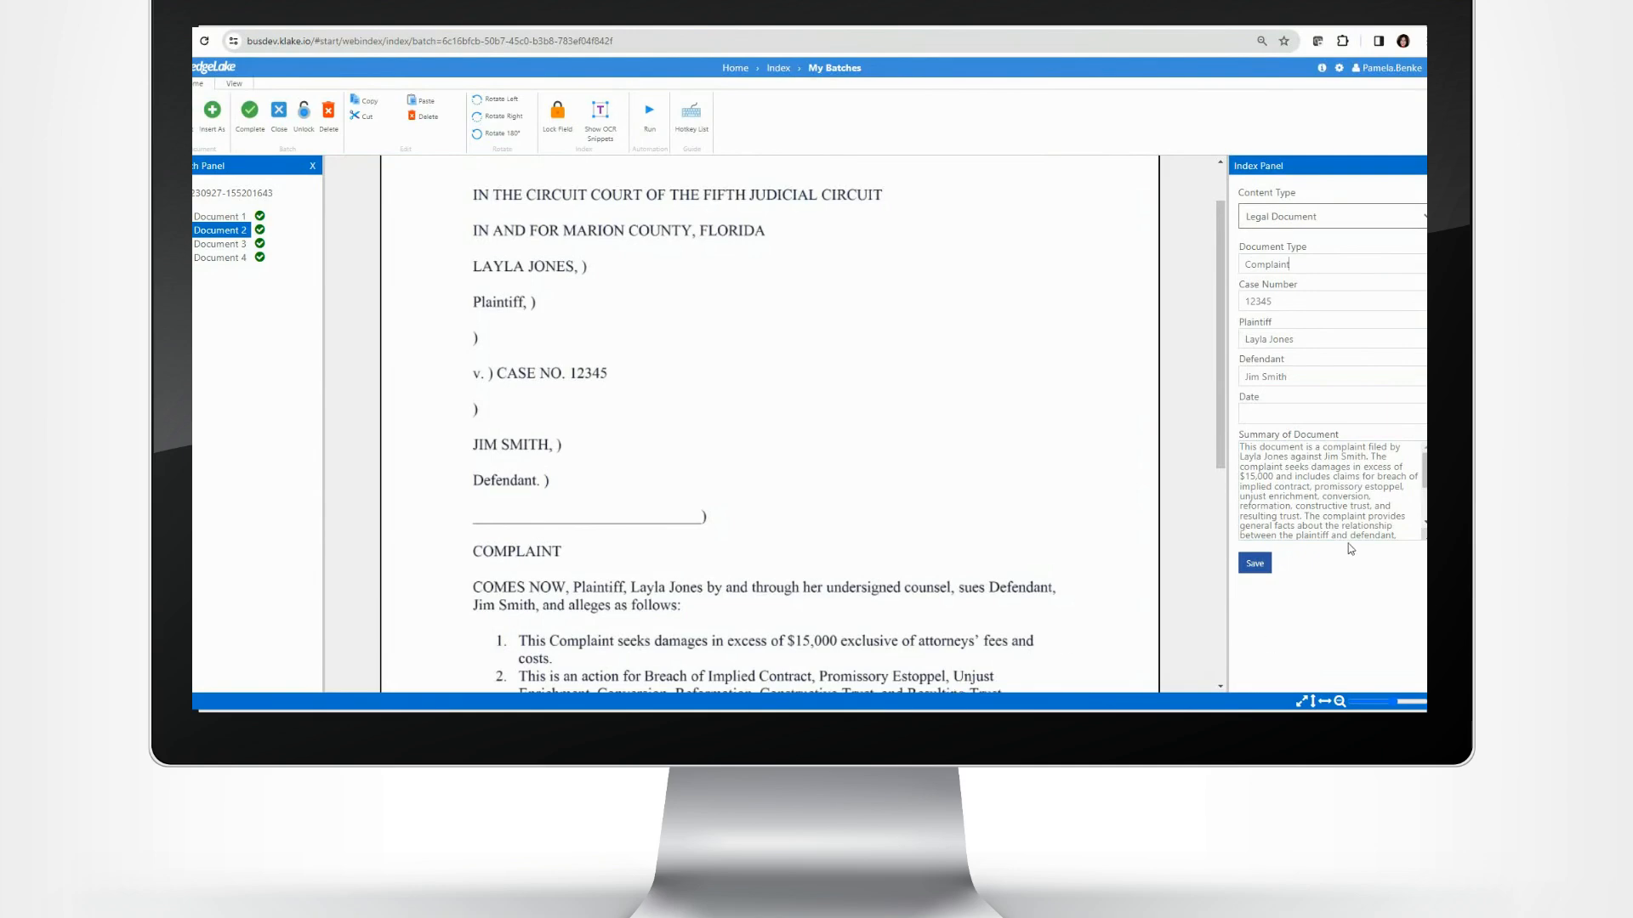
# Step: Review Documents 3 and 4, the consent orders, with their case details and AI summaries
pyautogui.click(220, 245)
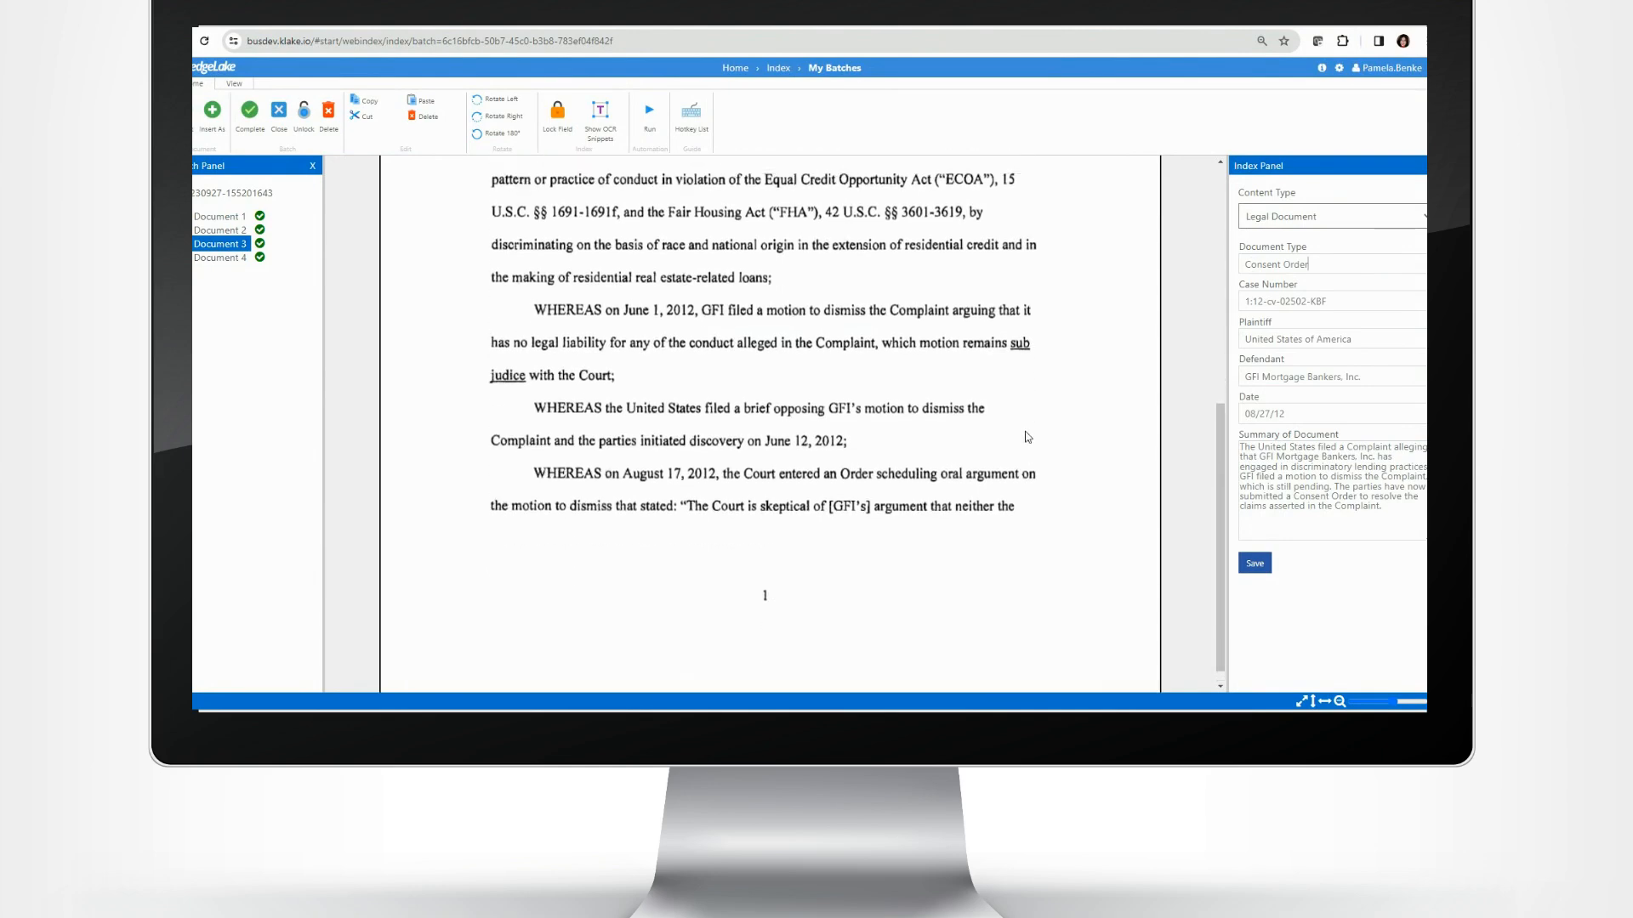
pyautogui.click(219, 257)
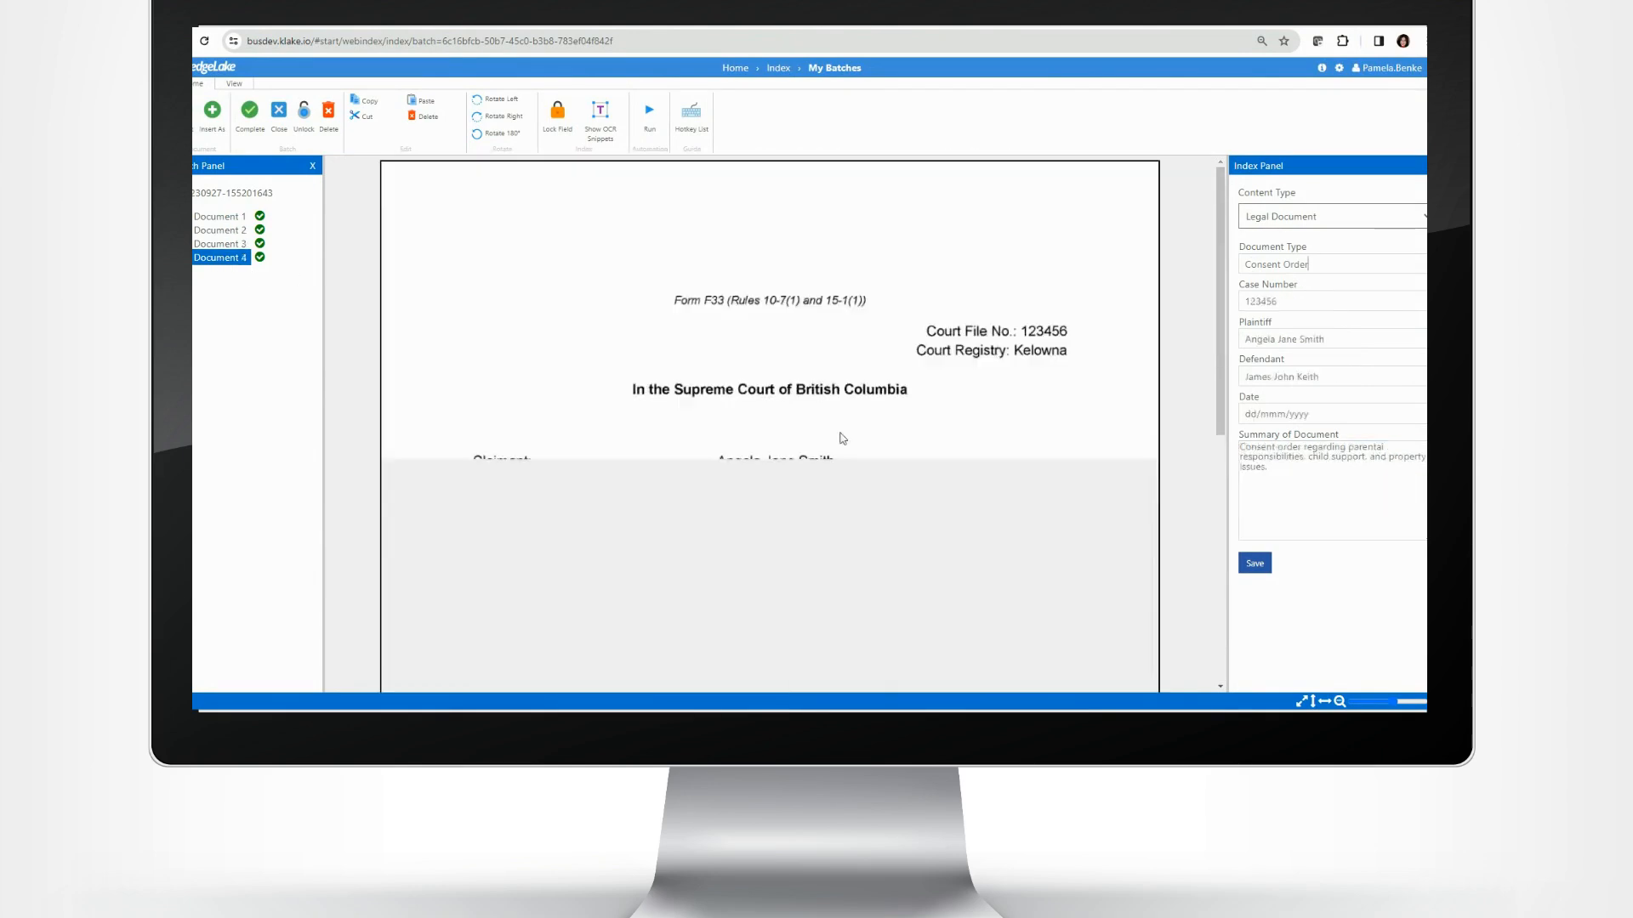
pyautogui.scroll(-3)
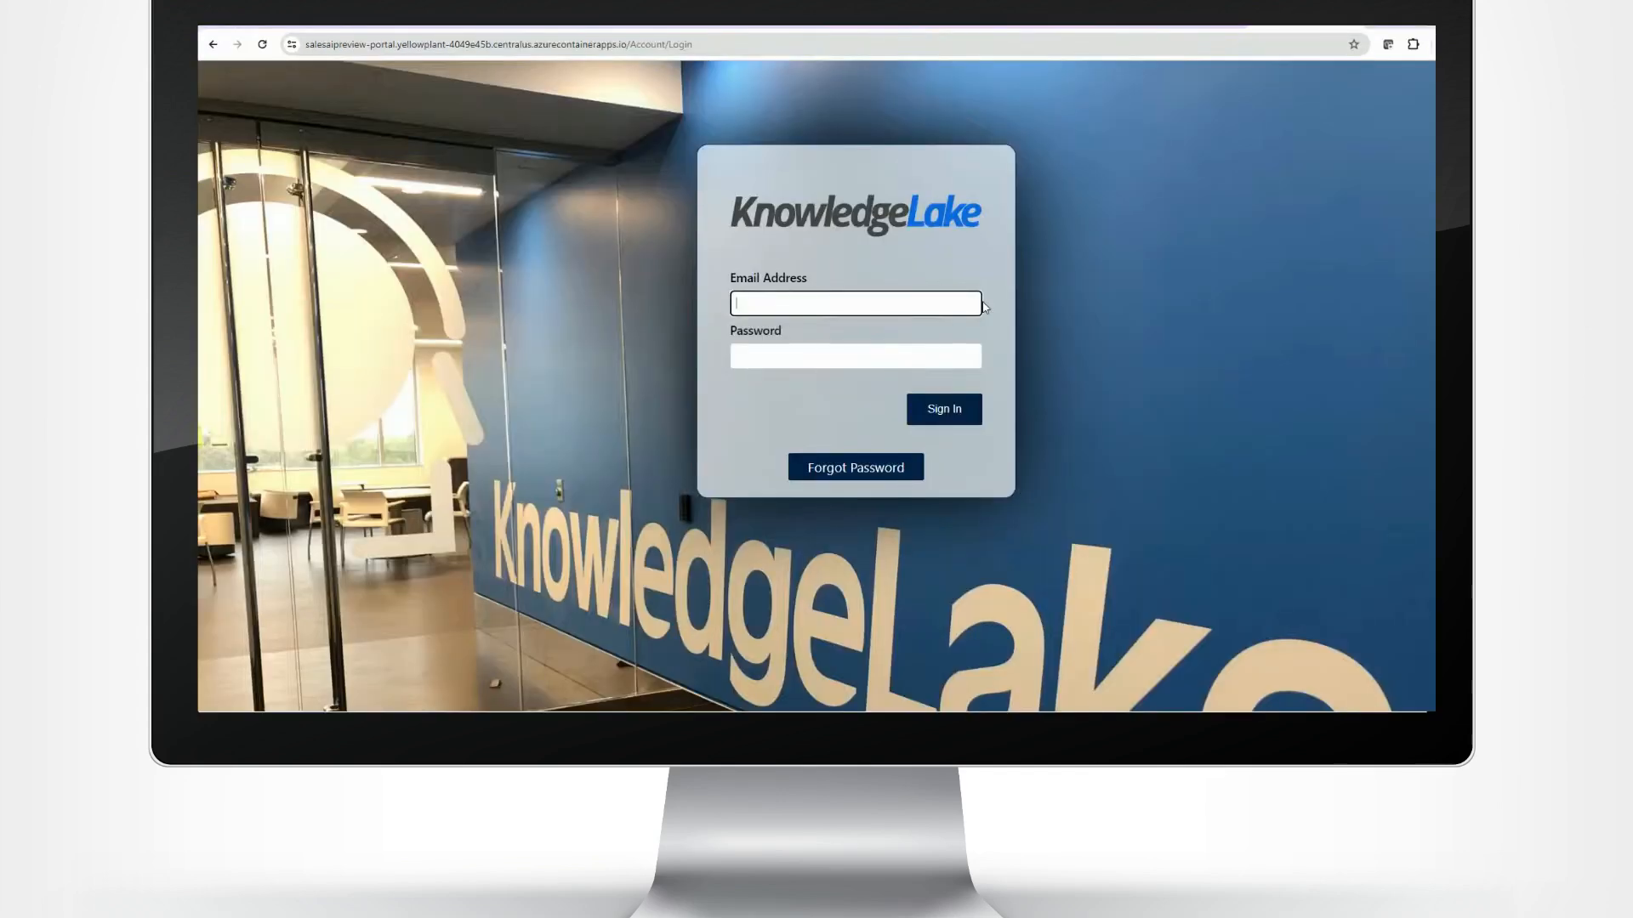
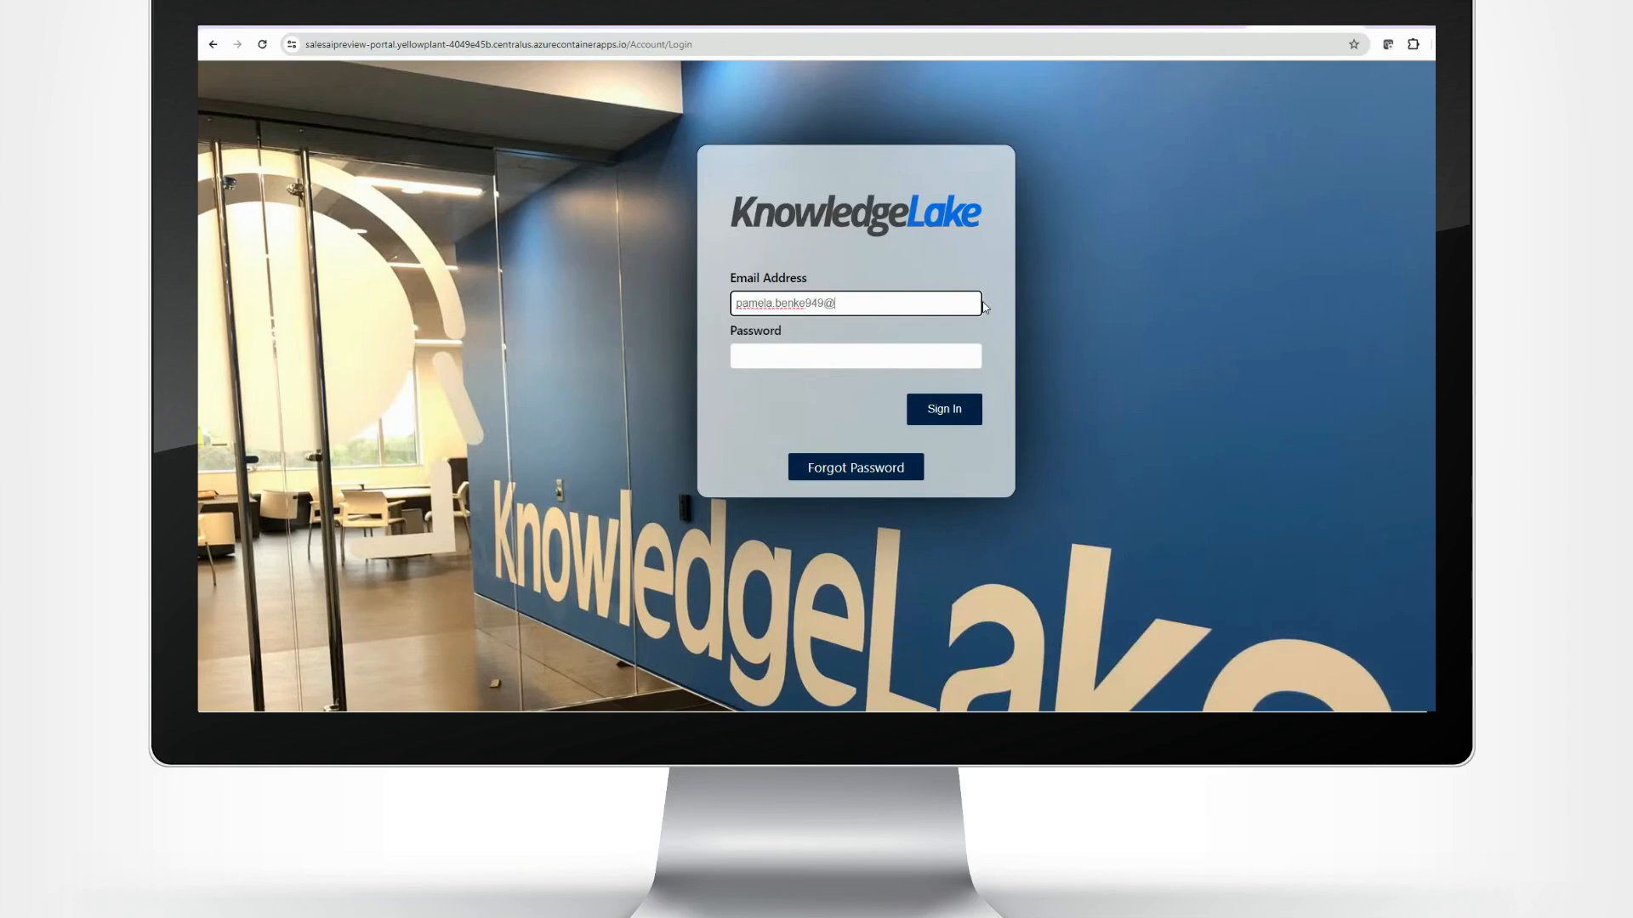
# Step: Sign in to the portal with the pamela email address and password
pyautogui.click(854, 355)
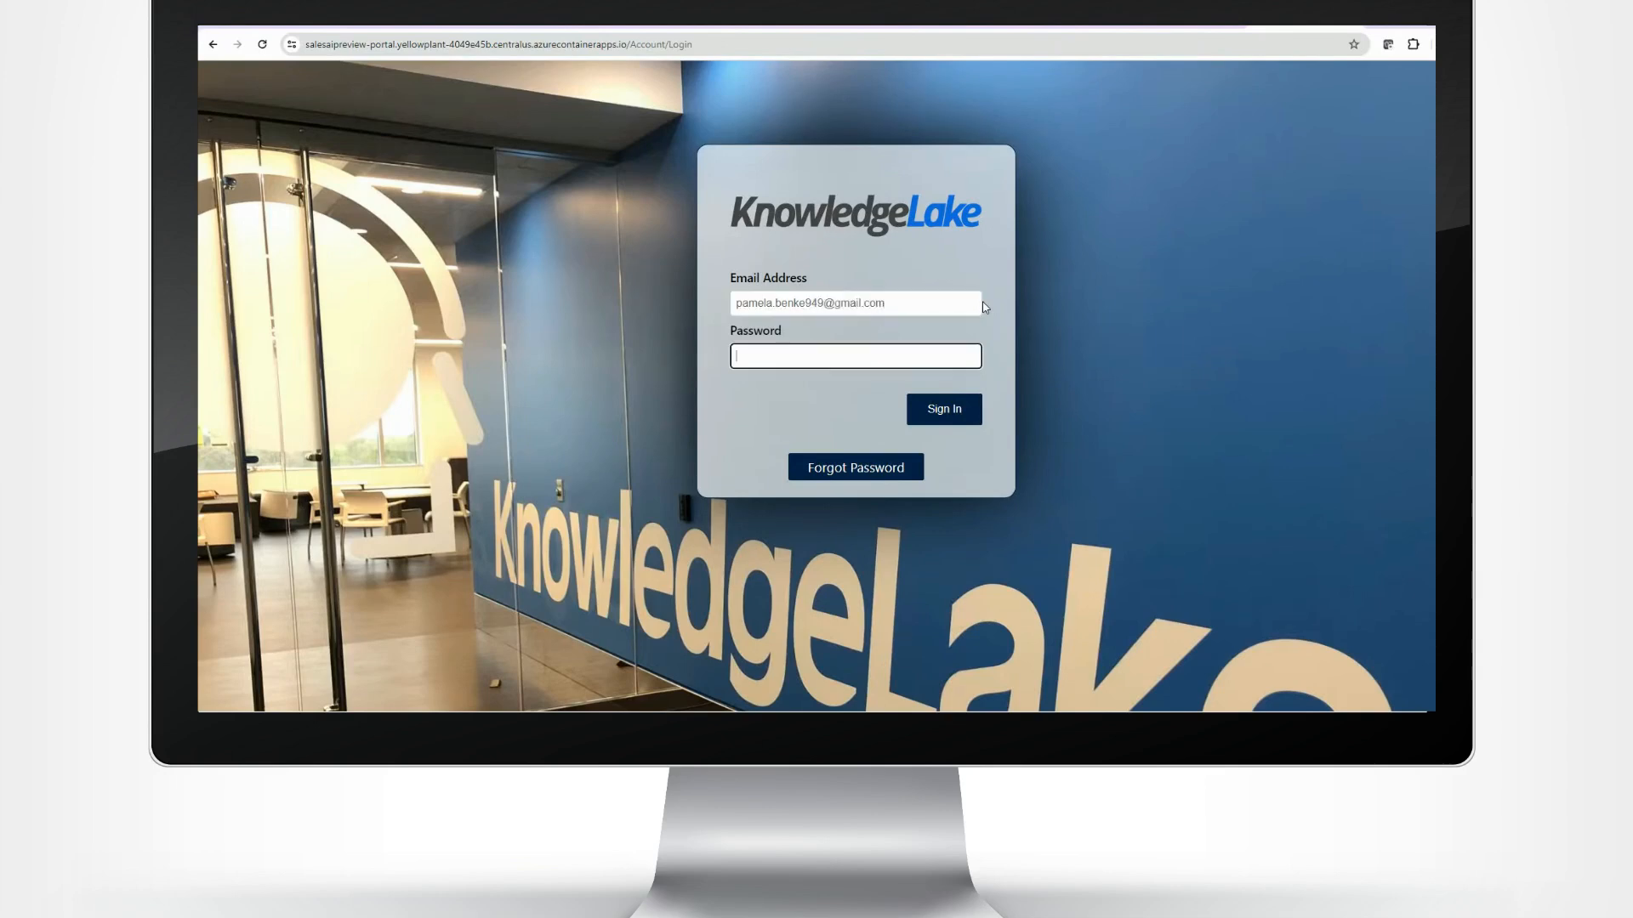
pyautogui.write('password')
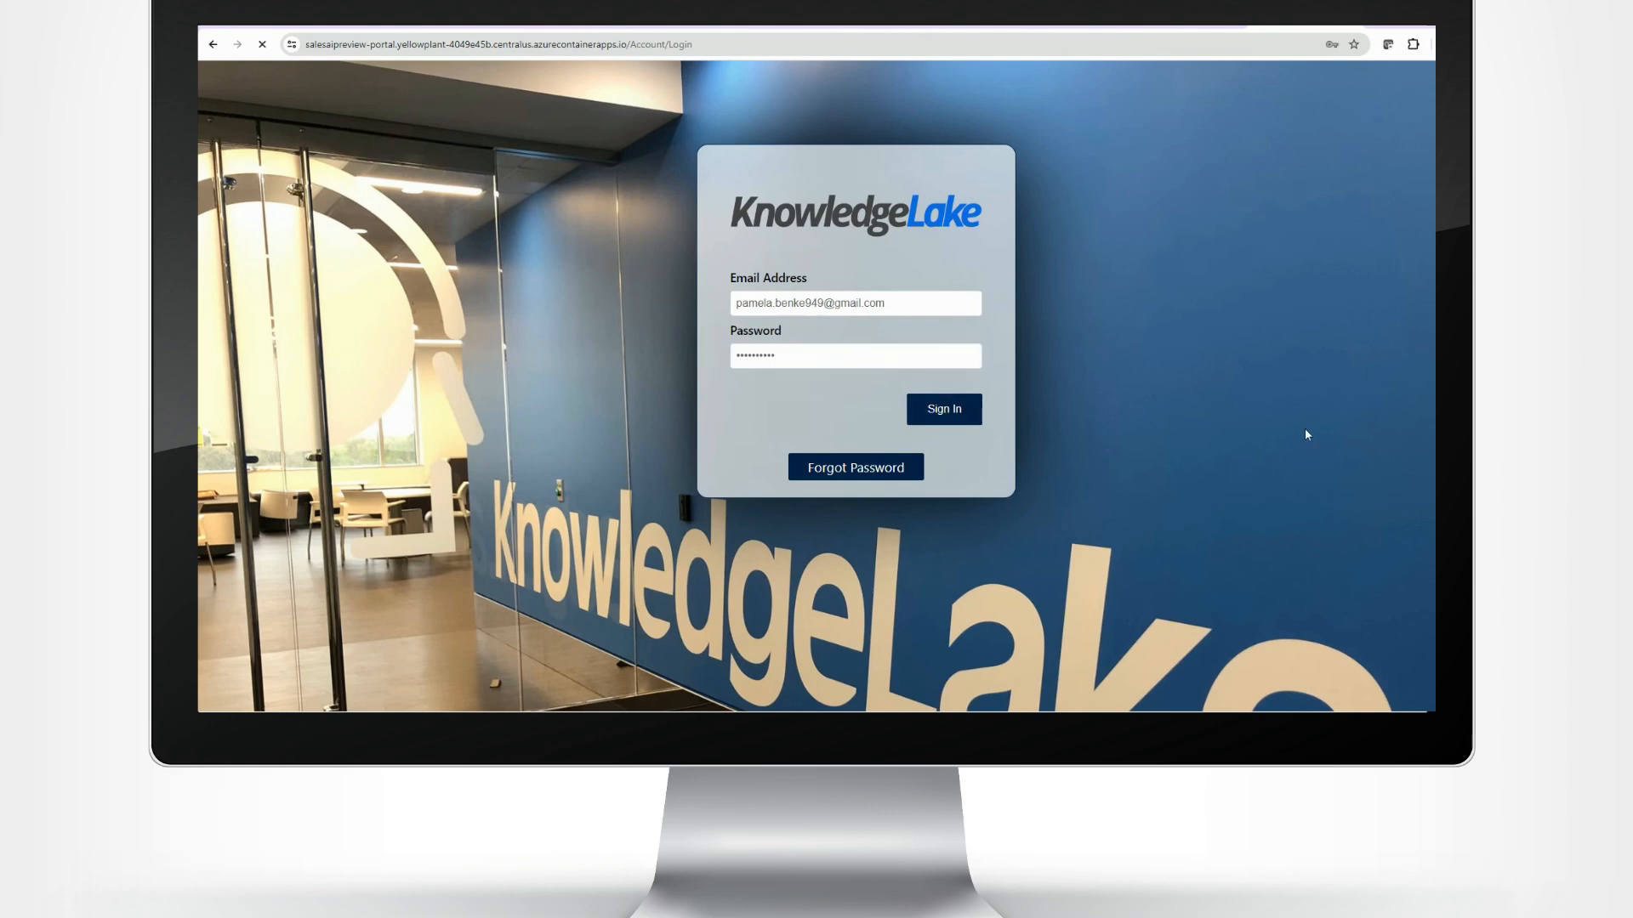
pyautogui.click(942, 408)
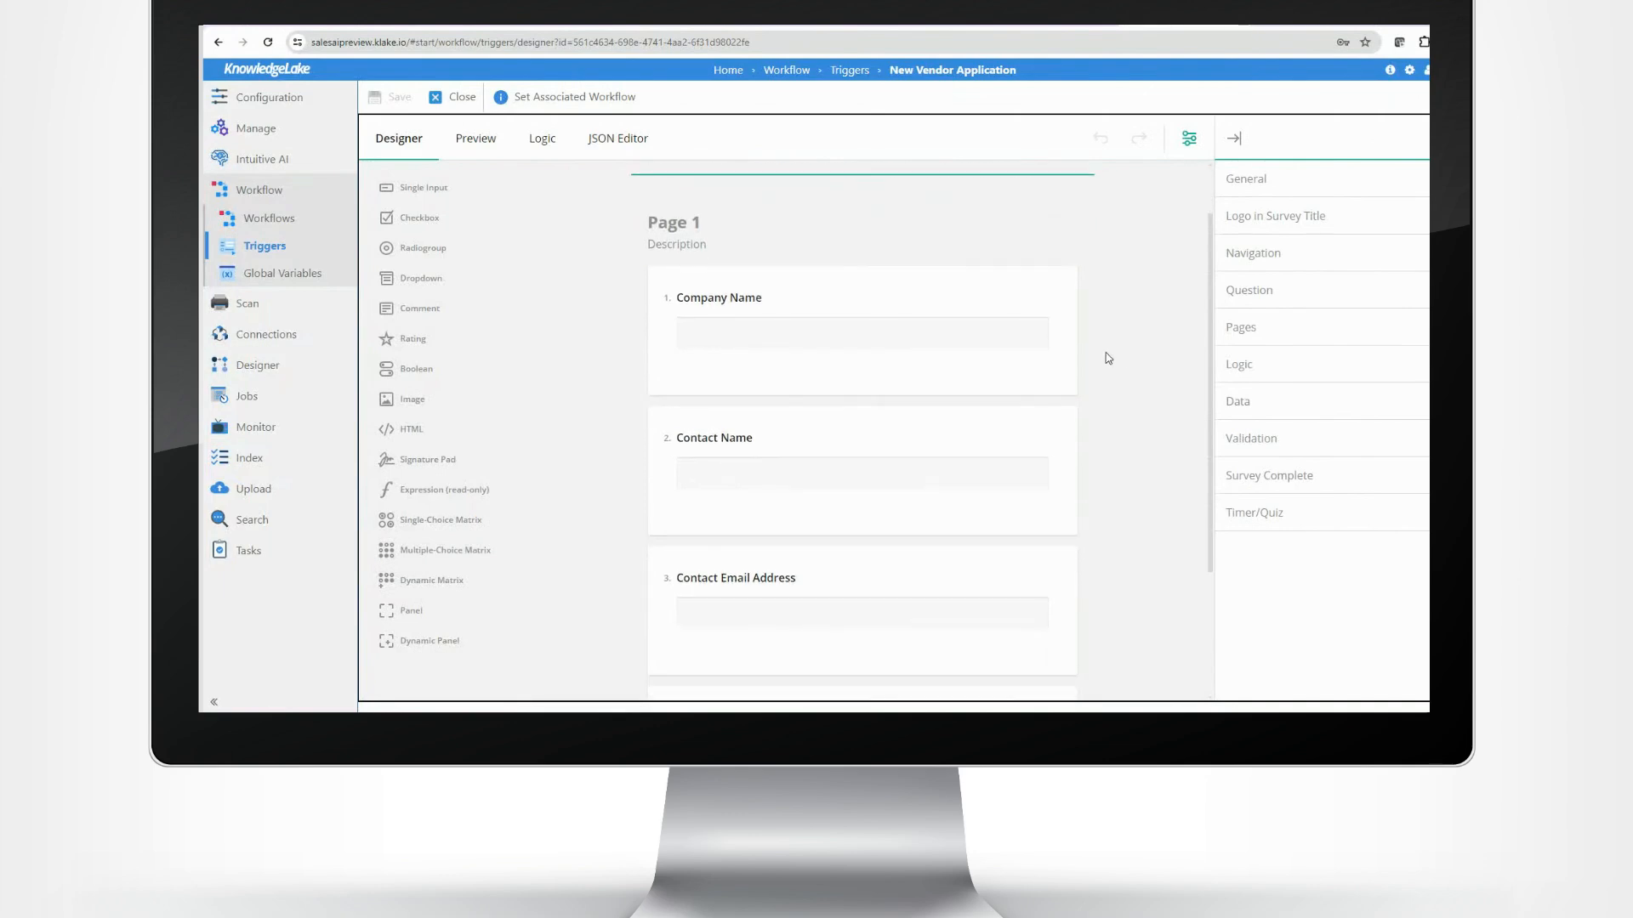
# Step: Add a Multiple-Choice Matrix question above Contact Email Address and name its first column Name
pyautogui.moveTo(442, 550); pyautogui.dragTo(598, 570)
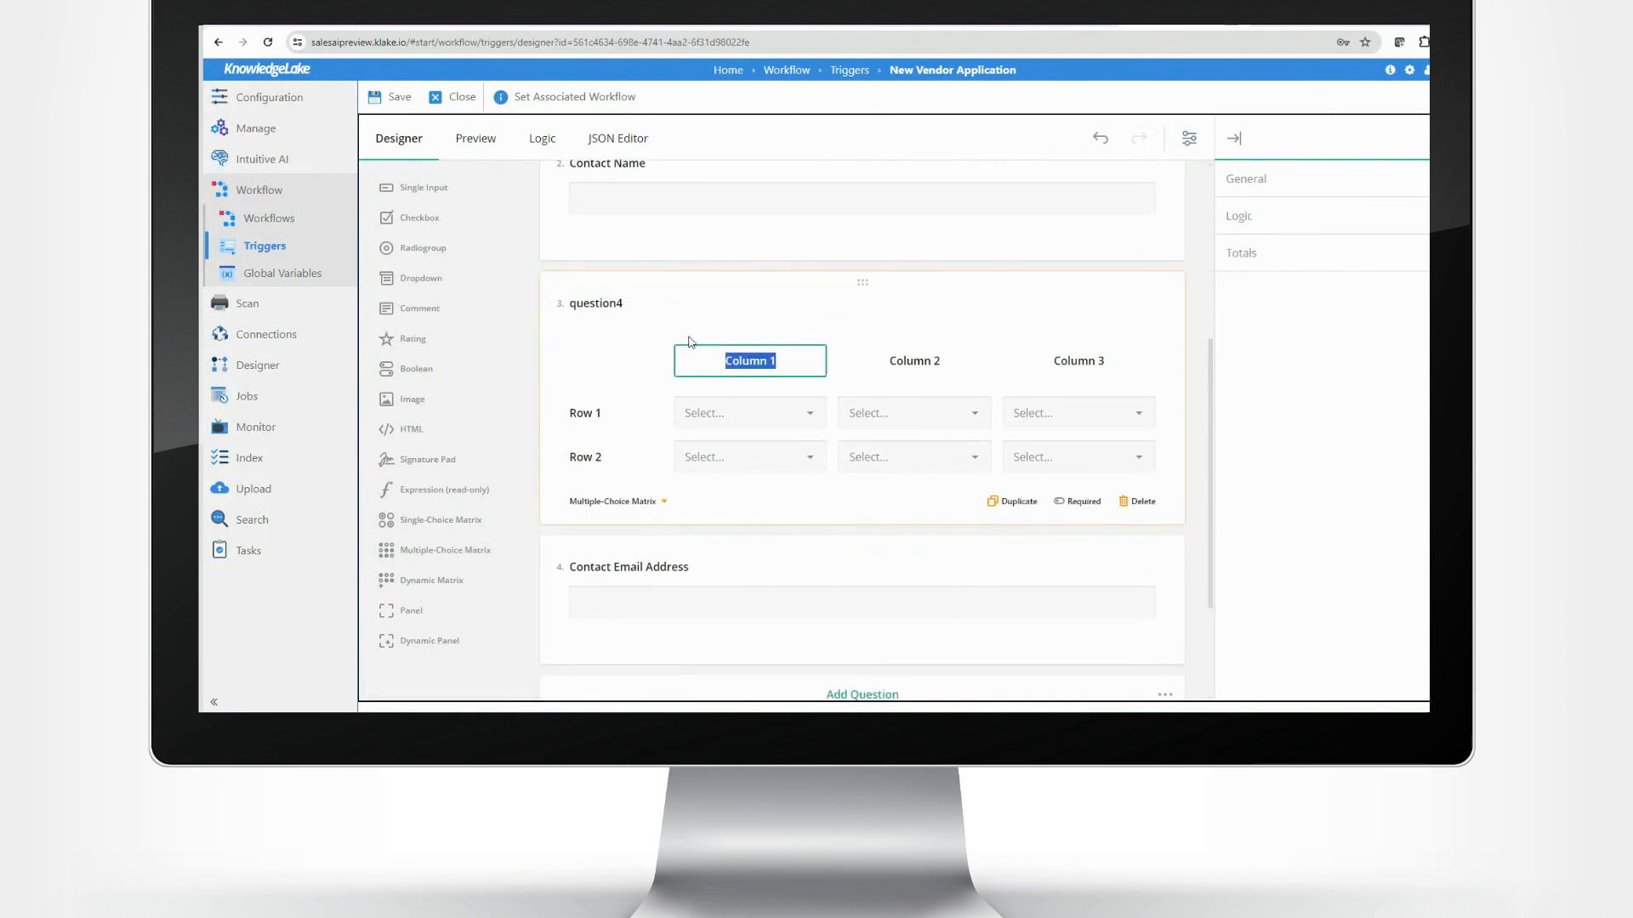
pyautogui.write('Name')
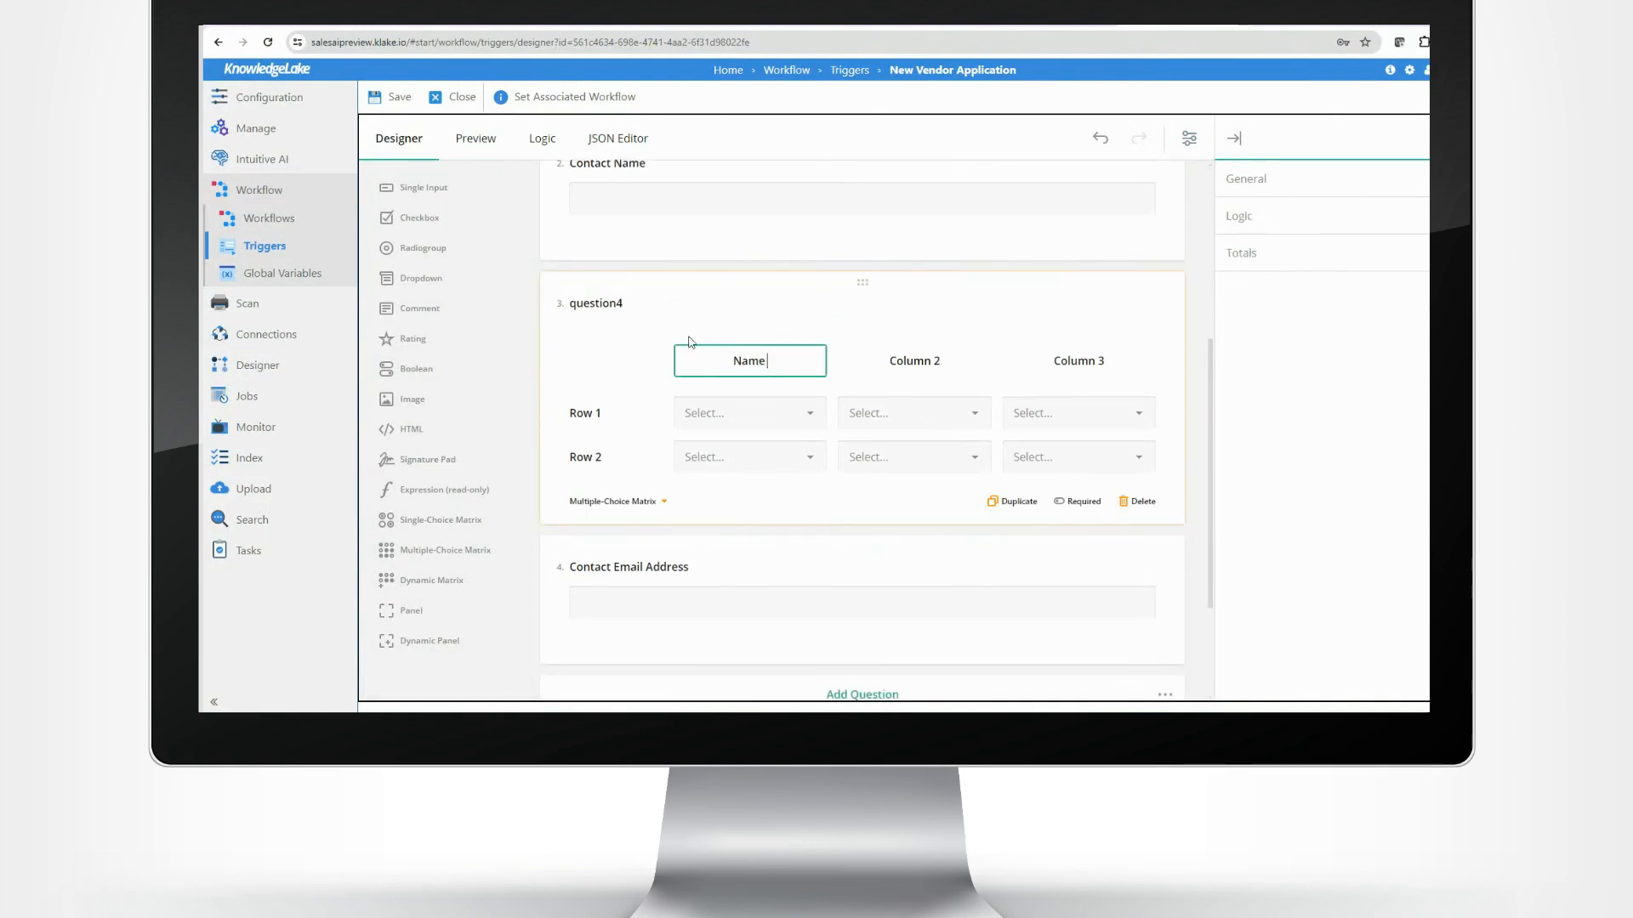
pyautogui.click(914, 361)
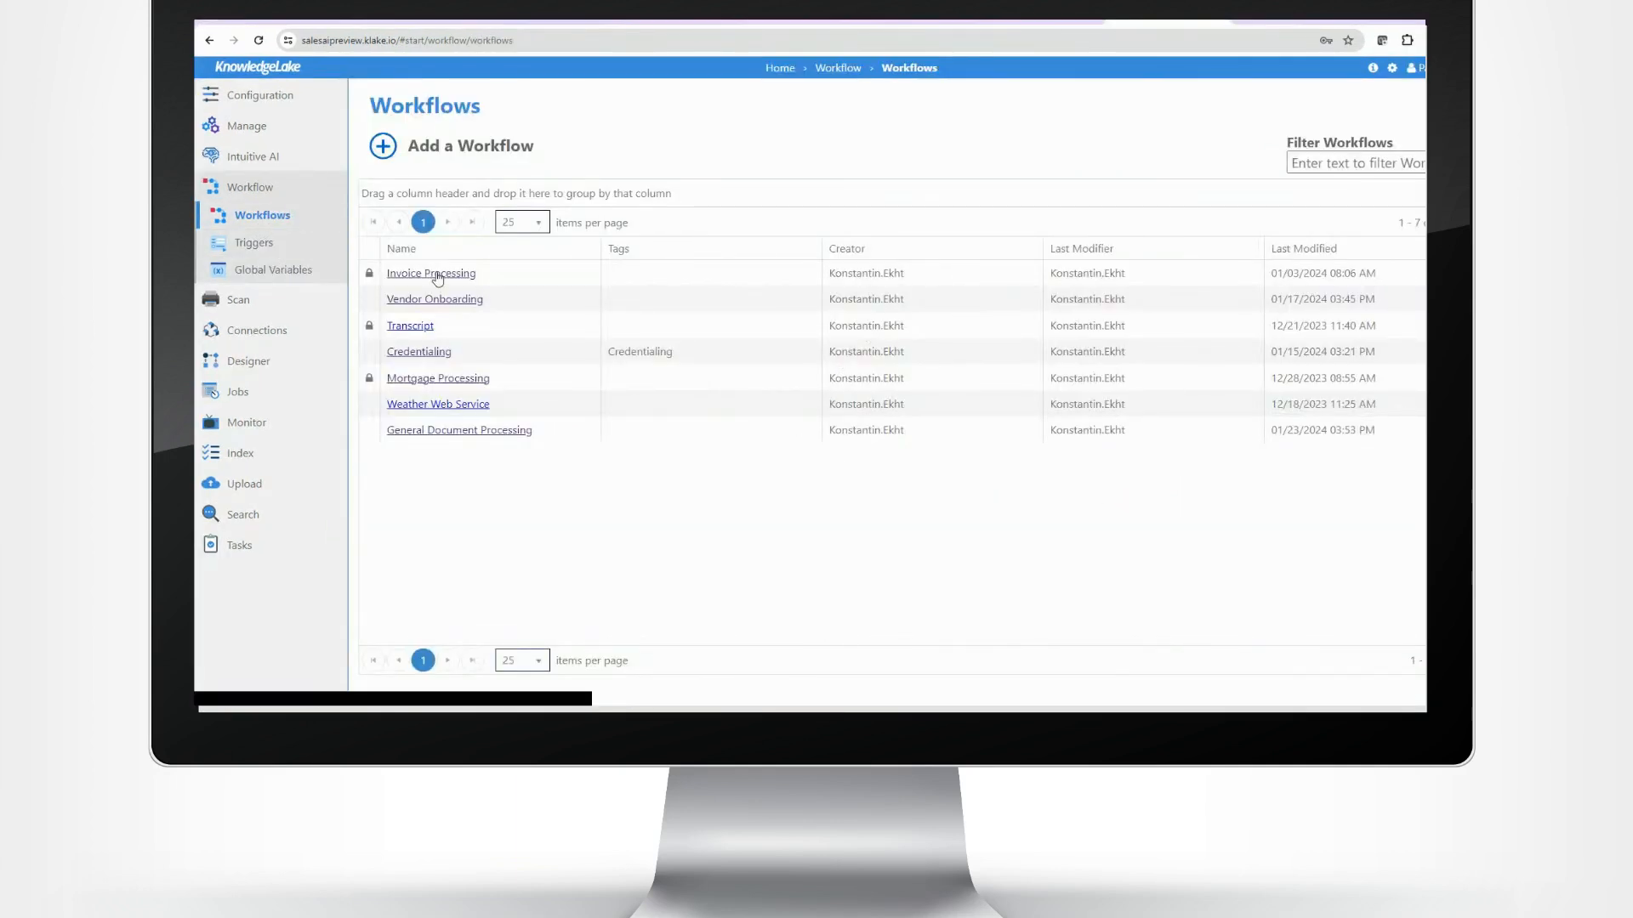
# Step: Open the Vendor Onboarding workflow diagram and drag an automated step onto the canvas
pyautogui.click(435, 300)
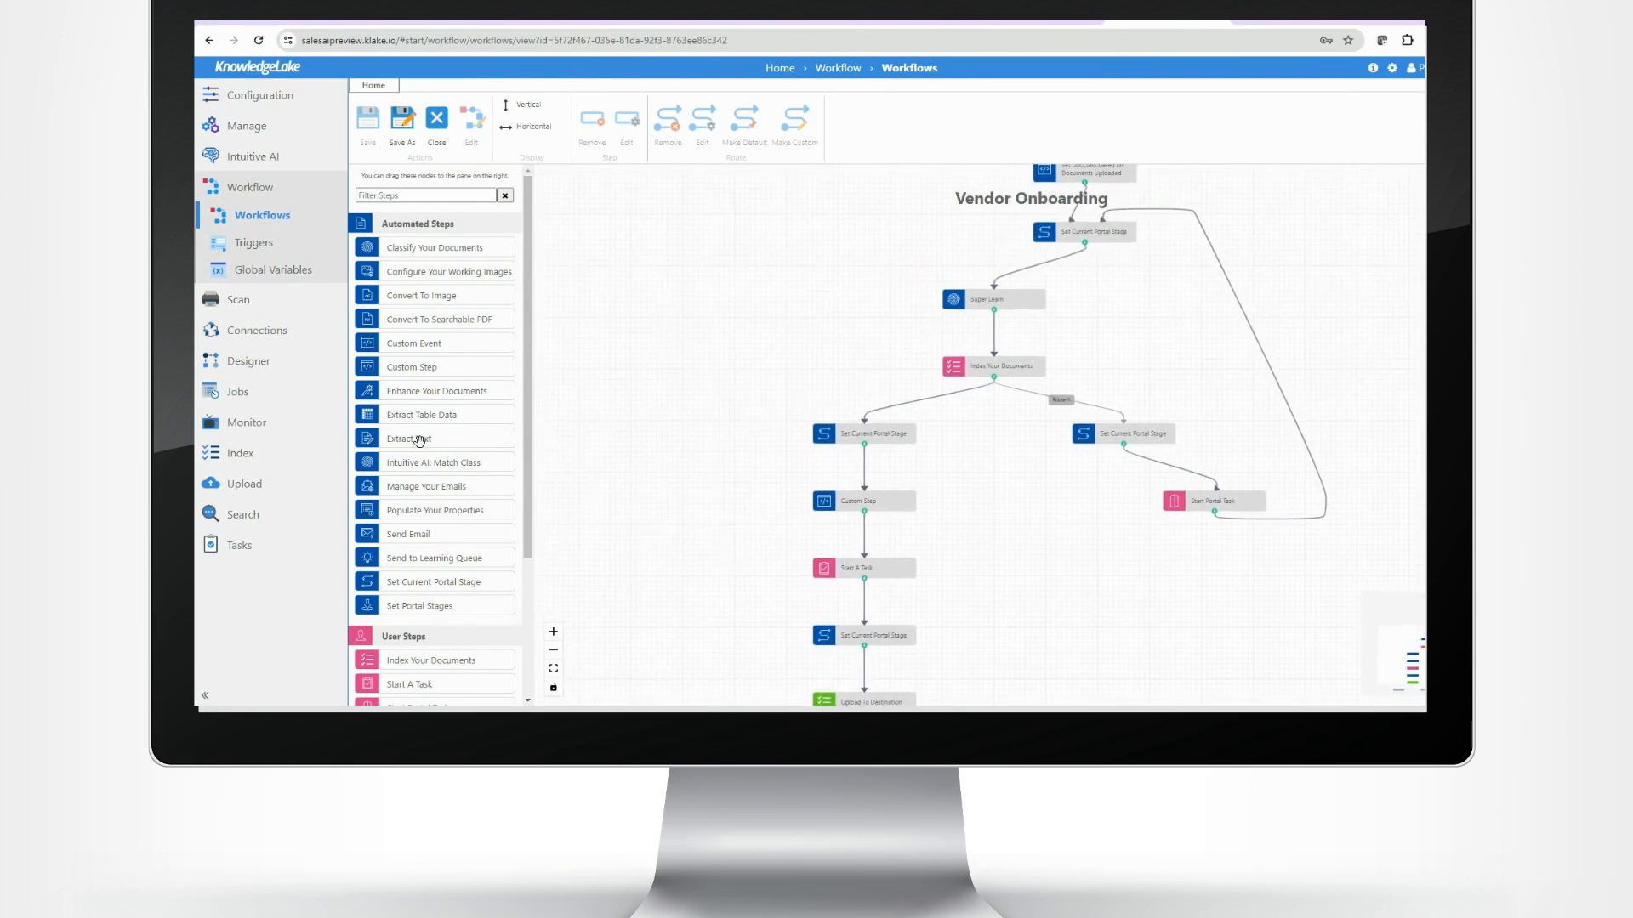
pyautogui.moveTo(432, 462); pyautogui.dragTo(672, 361)
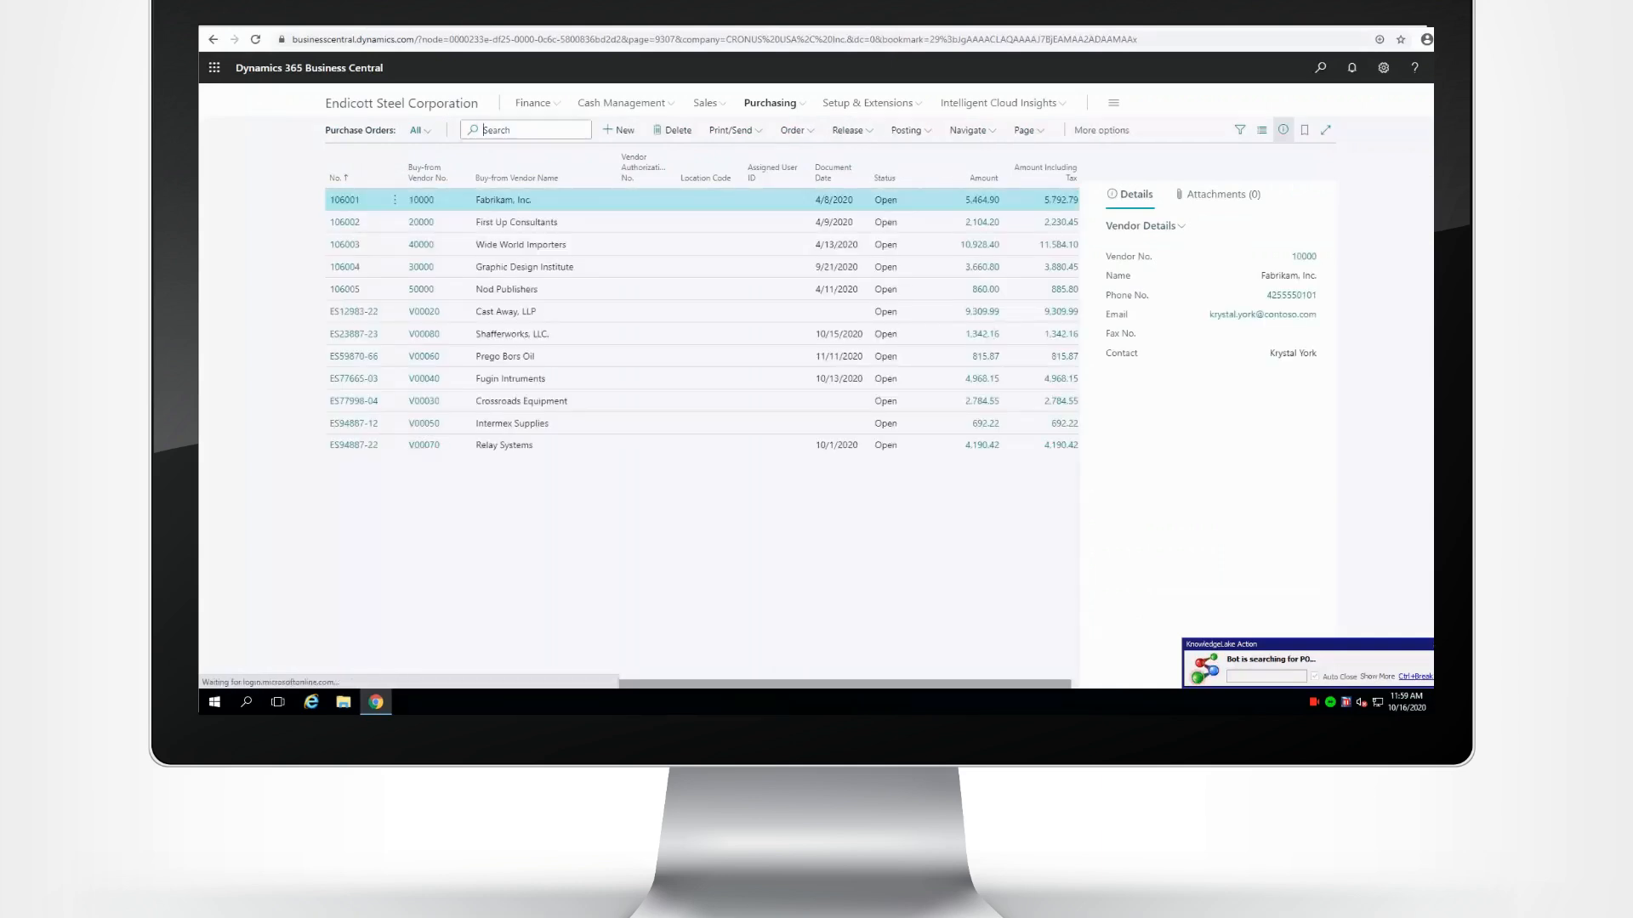
# Step: Search purchase orders for ES12983-22 and open the Cast Away, LLP order
pyautogui.write('ES12983-22')
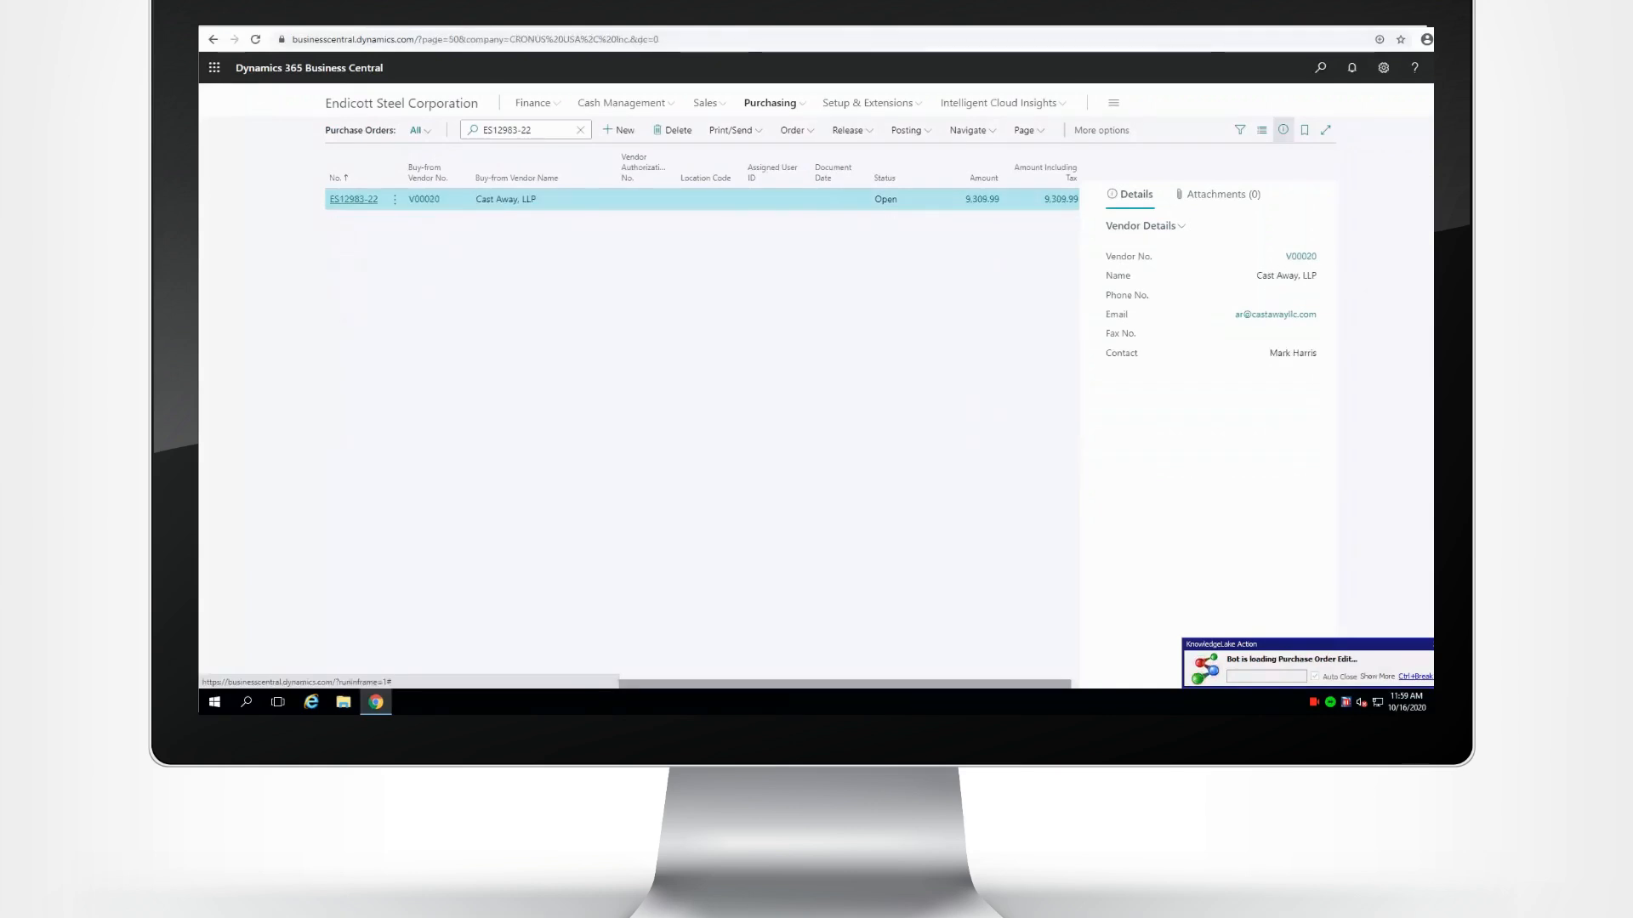
pyautogui.click(353, 199)
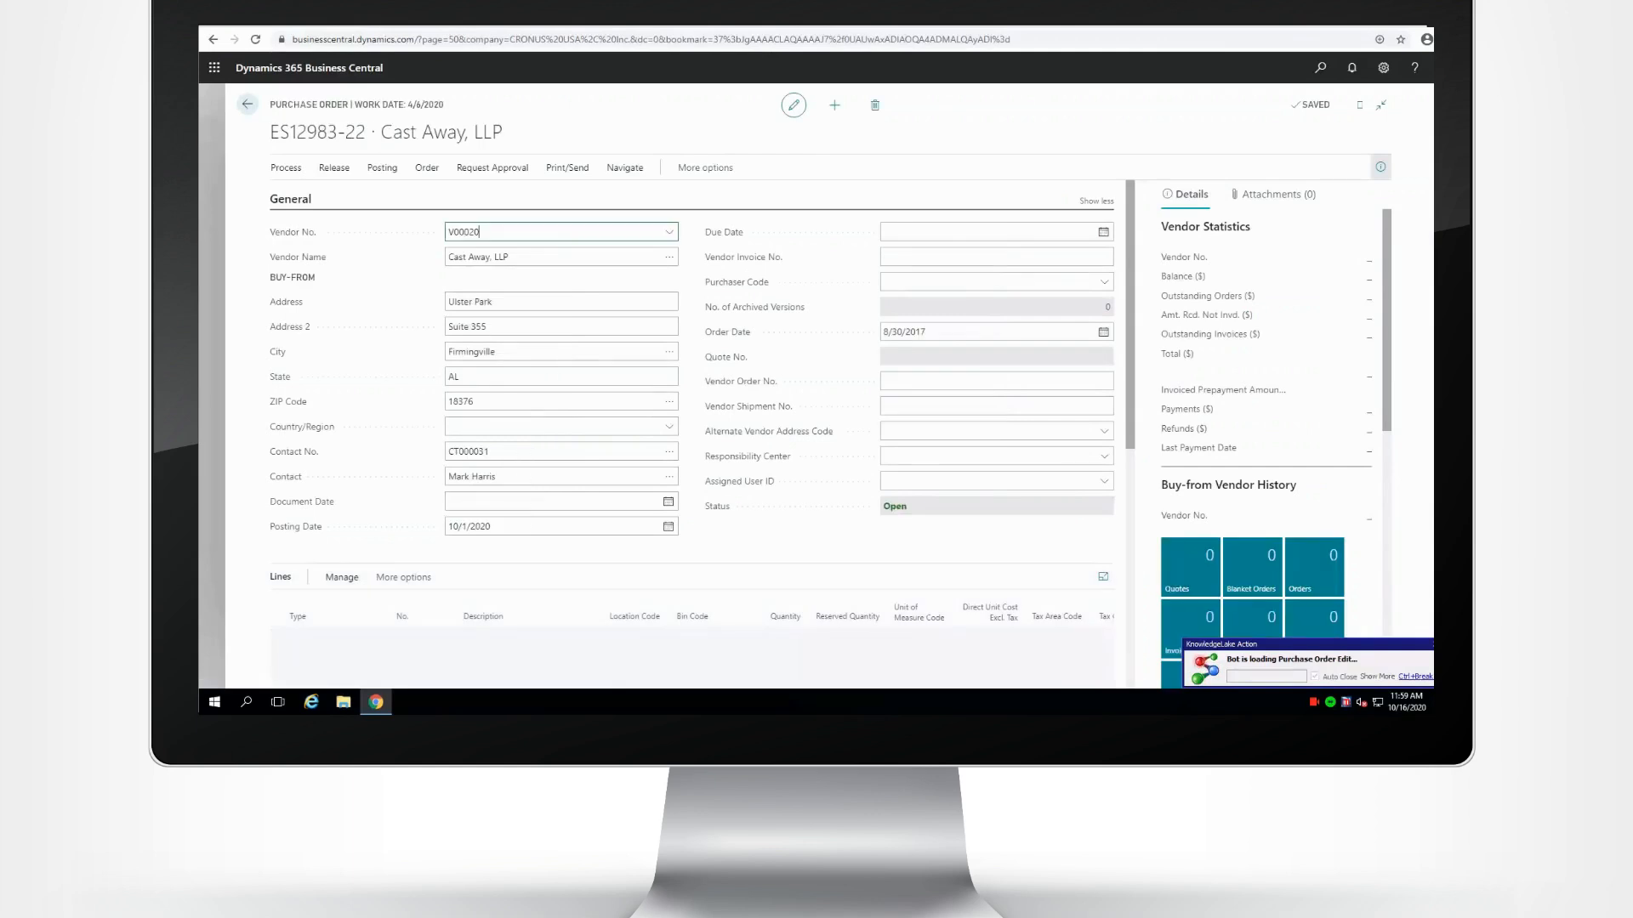